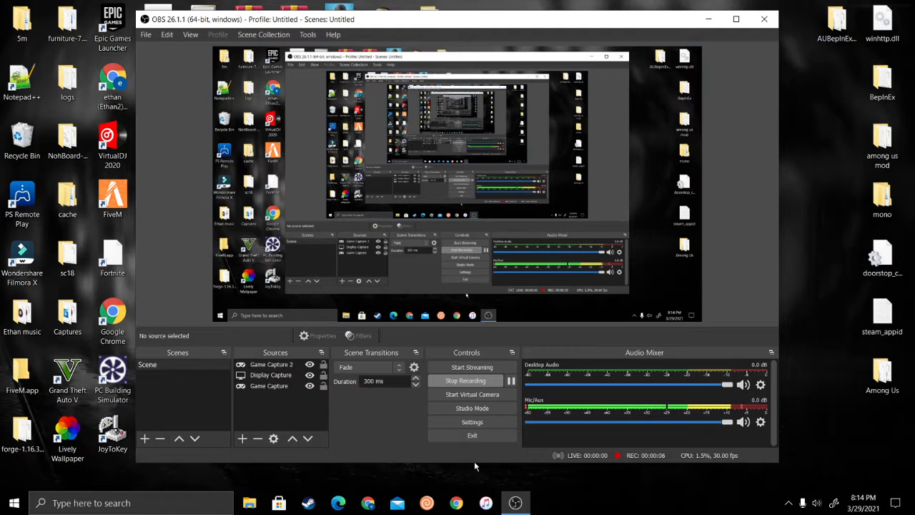
pyautogui.moveTo(456, 502)
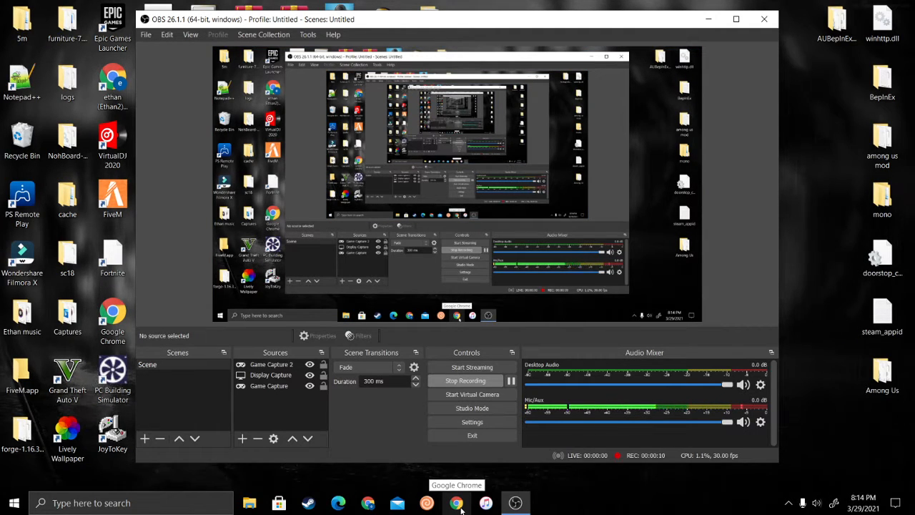
# Switch from OBS Studio to the Google Chrome window on its new tab page.
pyautogui.click(456, 502)
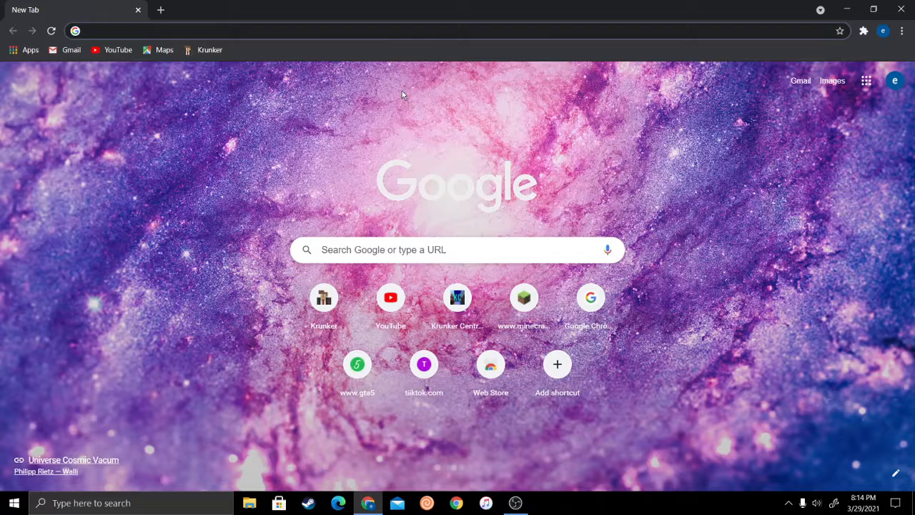
# Search the web for the Chrome Web Store and open it.
pyautogui.write('chom')
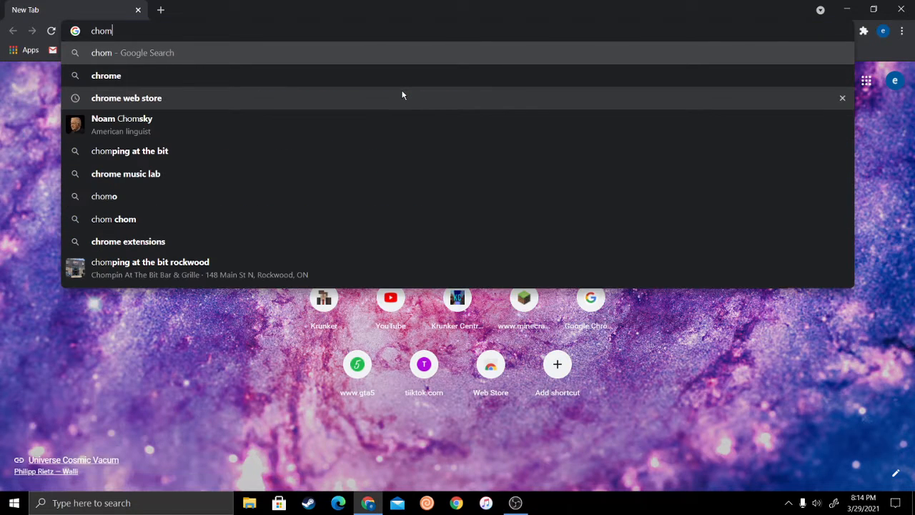
pyautogui.press('Backspace')
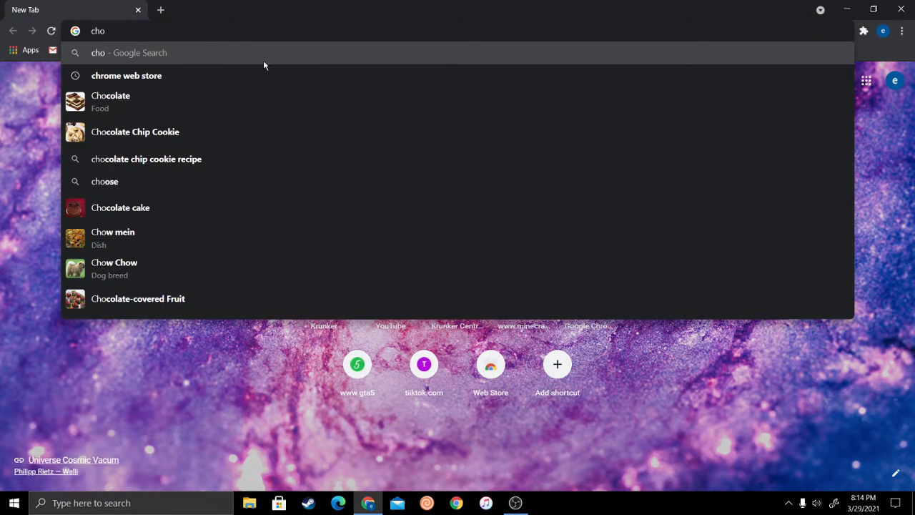
pyautogui.click(127, 75)
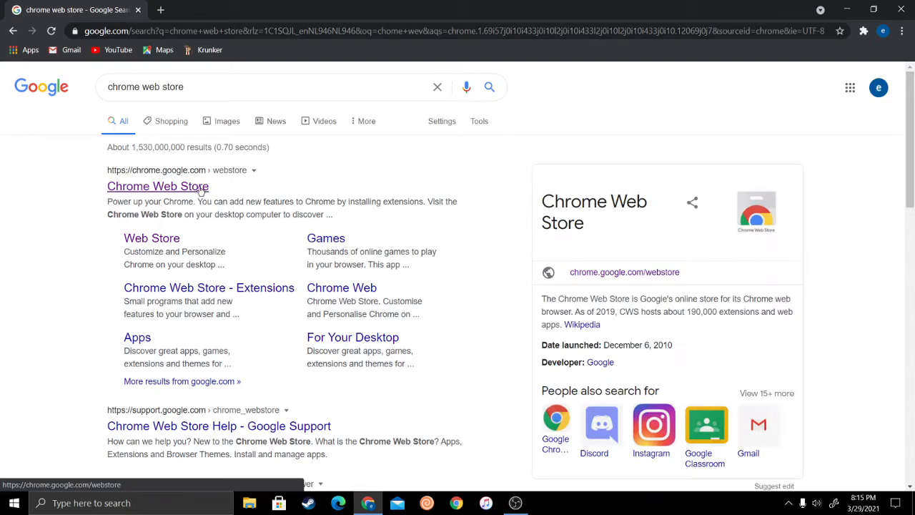
pyautogui.click(157, 186)
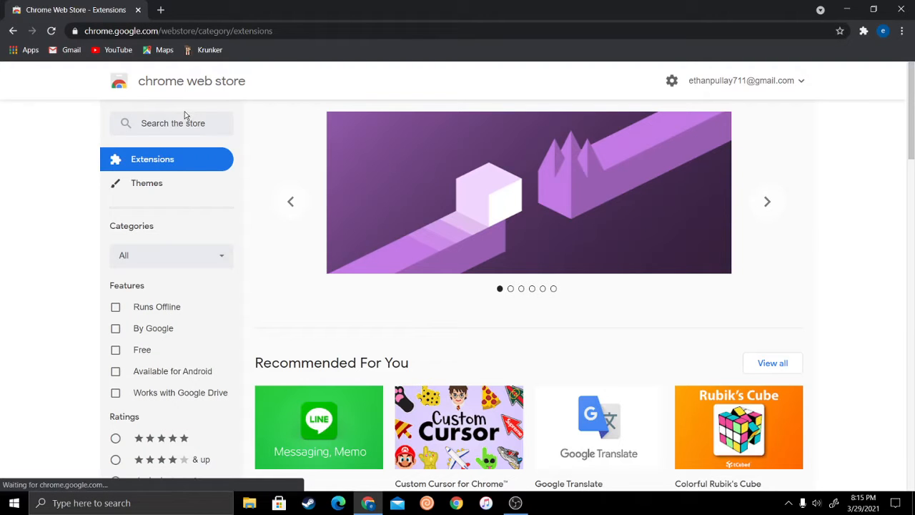
# Search the store for Tampermonkey and open its extension listing.
pyautogui.click(171, 123)
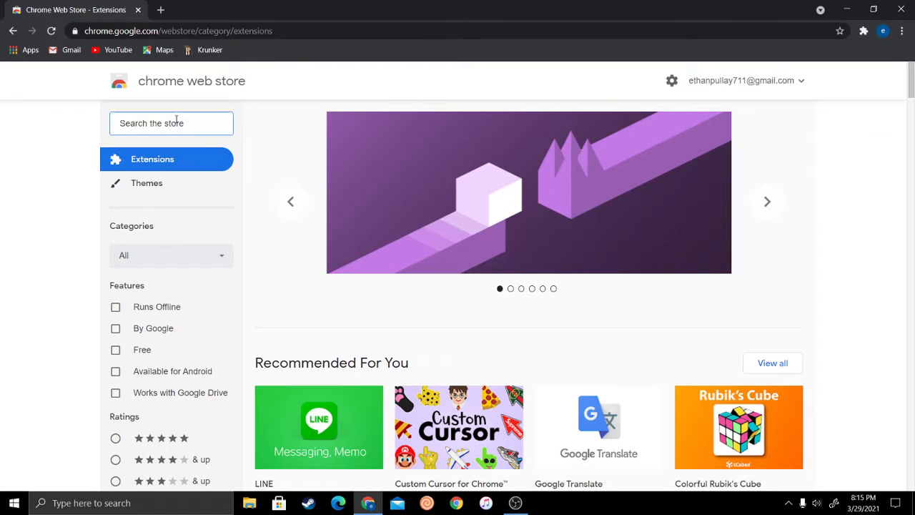
pyautogui.write('tampe')
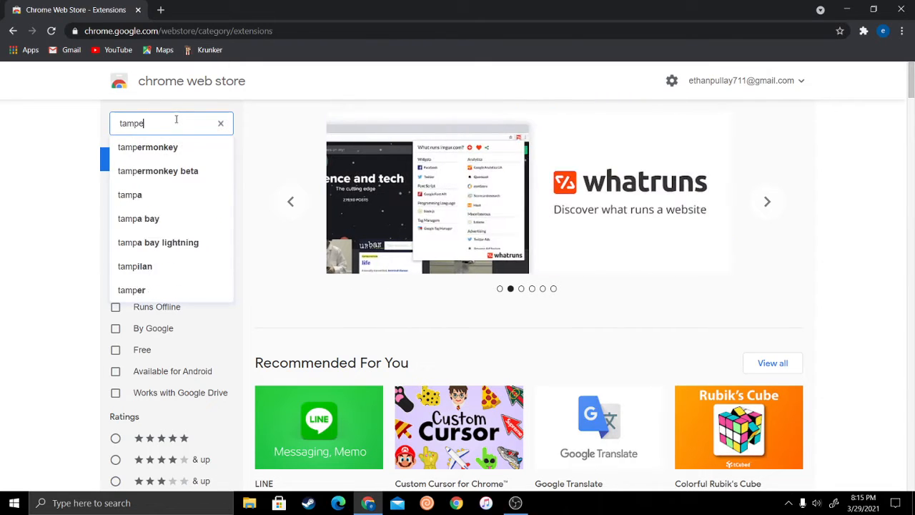
pyautogui.click(147, 146)
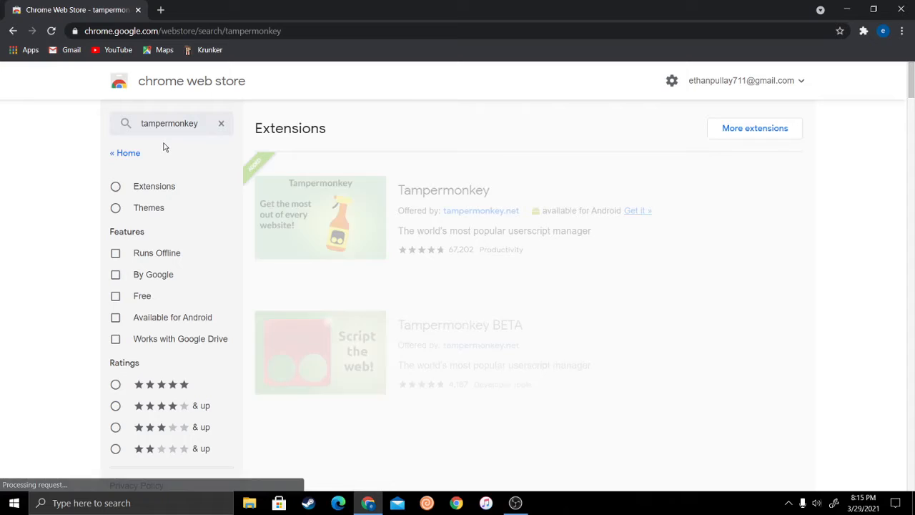
pyautogui.click(443, 191)
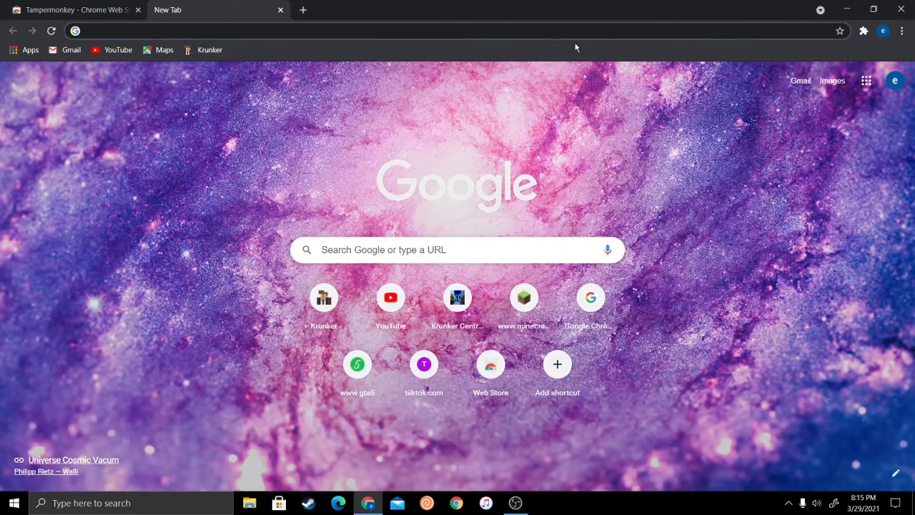
# Go to Krunker Central and open the Krunker.io Hacks post.
pyautogui.click(137, 9)
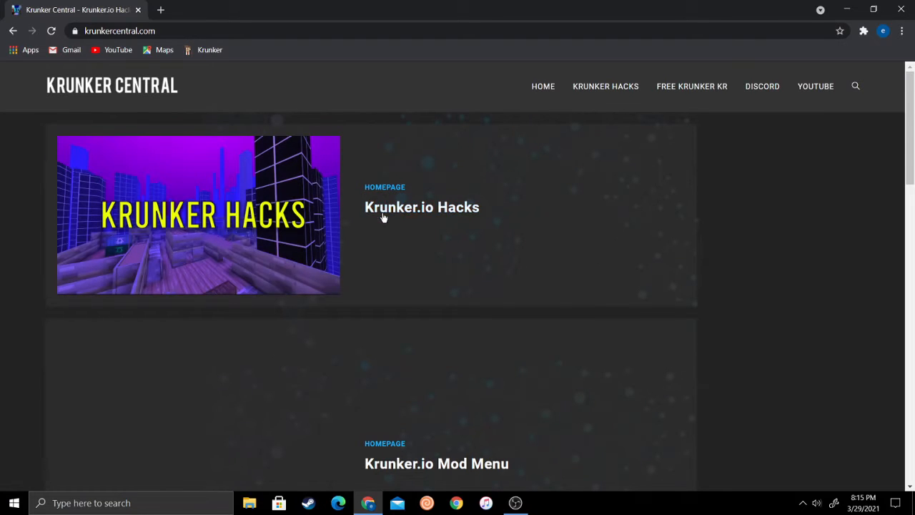
pyautogui.click(421, 208)
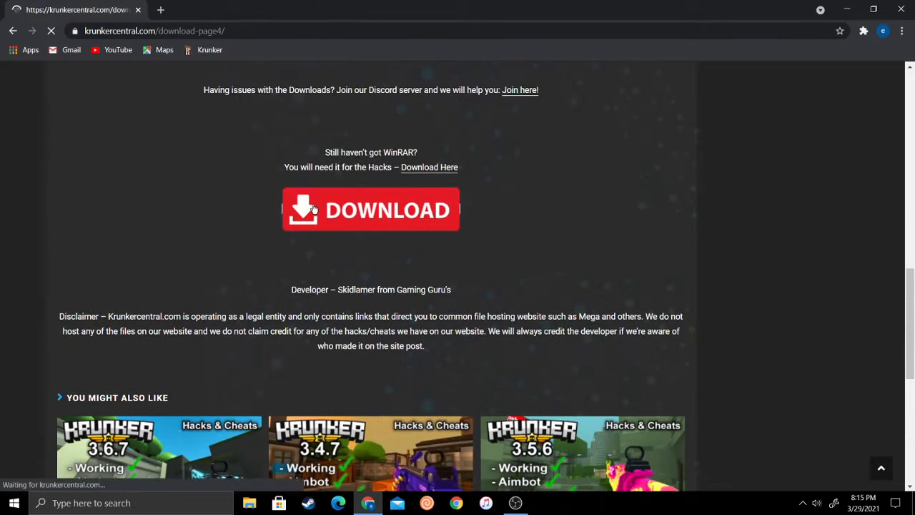
# Start the free download of Krunker.io Hacks & Cheats 11.rar on just-upload, closing advert tabs.
pyautogui.click(370, 209)
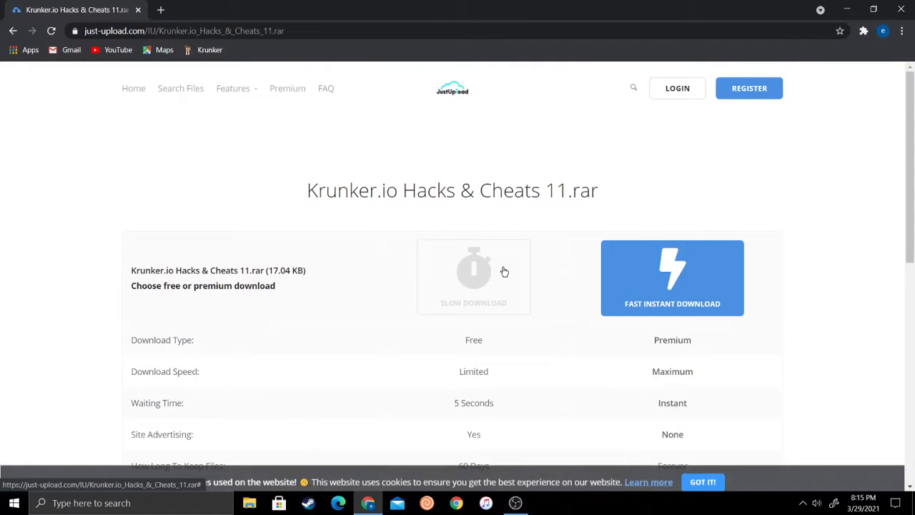
pyautogui.click(473, 277)
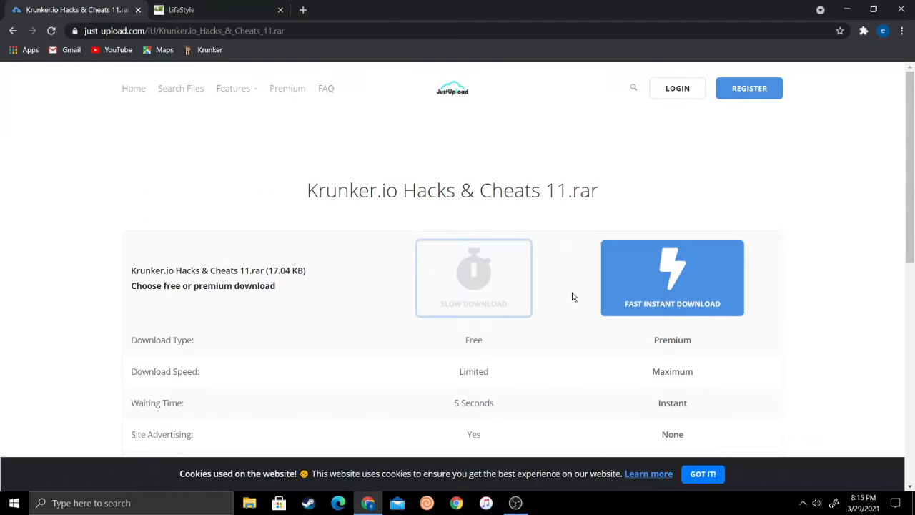
pyautogui.click(473, 277)
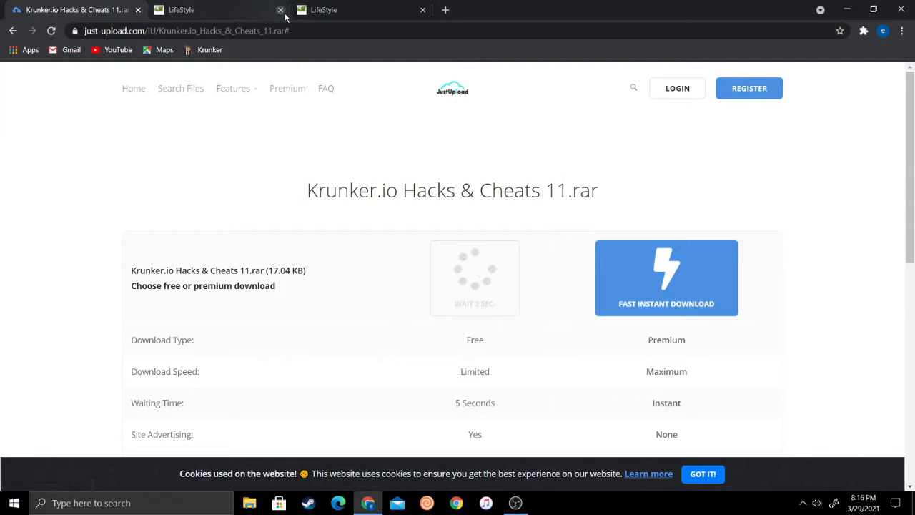
pyautogui.click(280, 10)
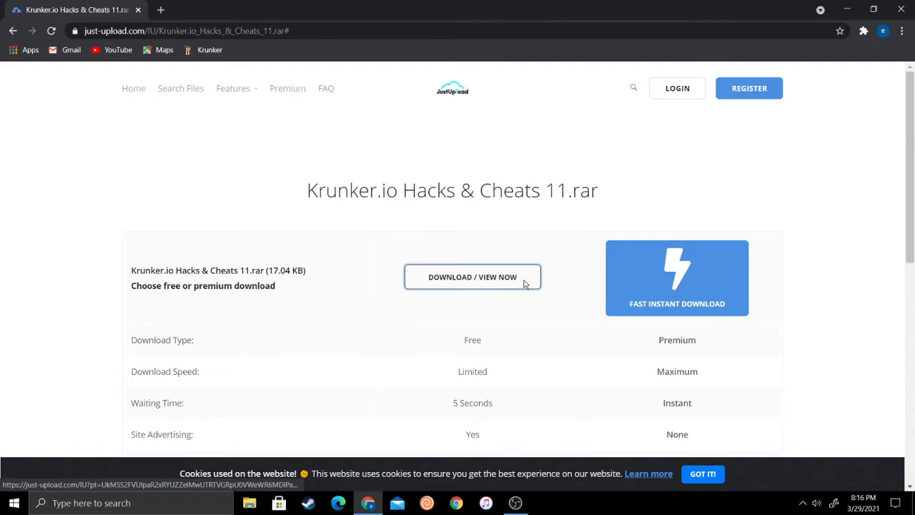
# Download Krunker.io Hacks & Cheats 11.rar and save it into Documents.
pyautogui.click(473, 276)
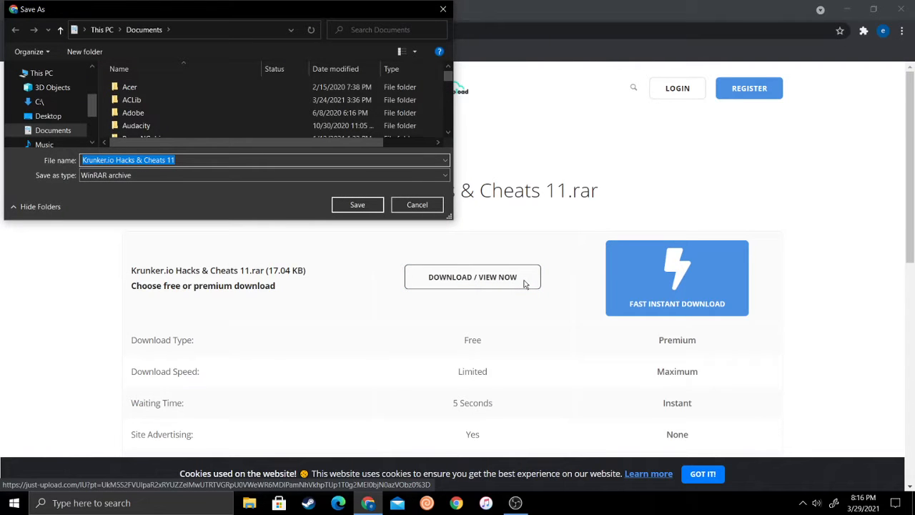
pyautogui.click(357, 204)
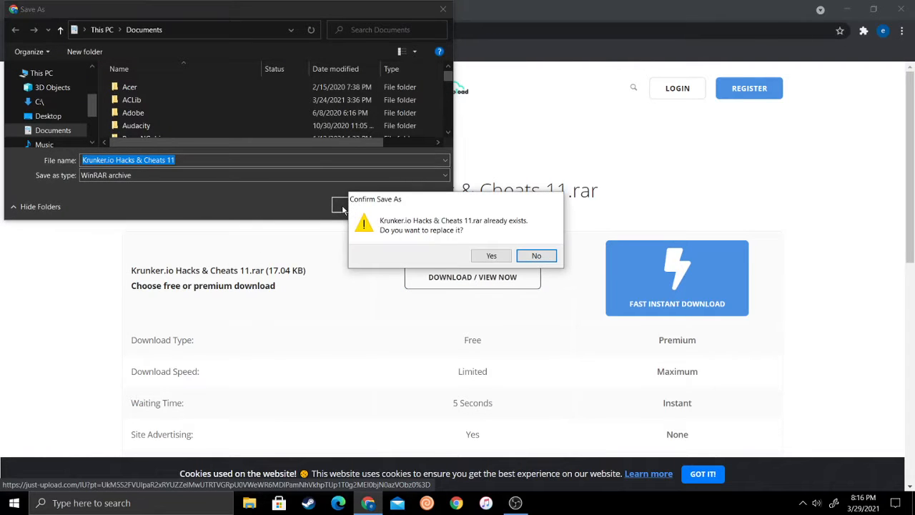
pyautogui.moveTo(423, 41)
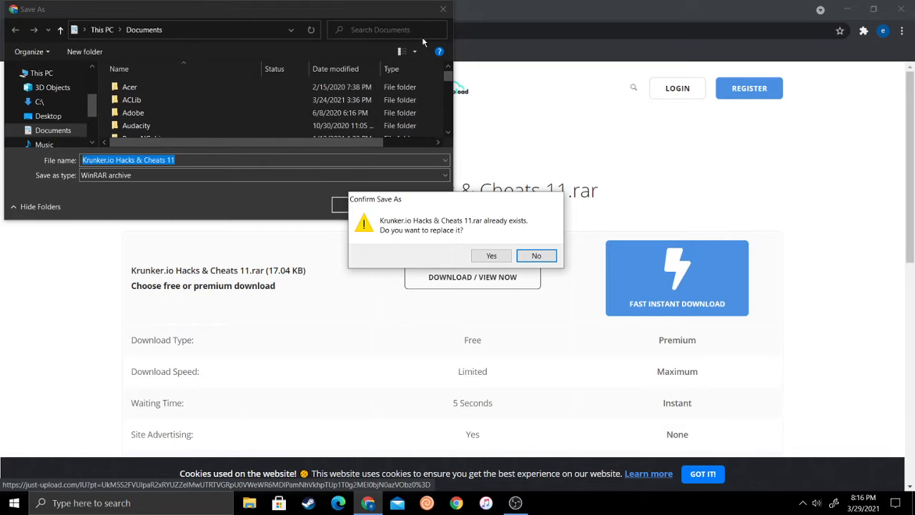
pyautogui.moveTo(536, 255)
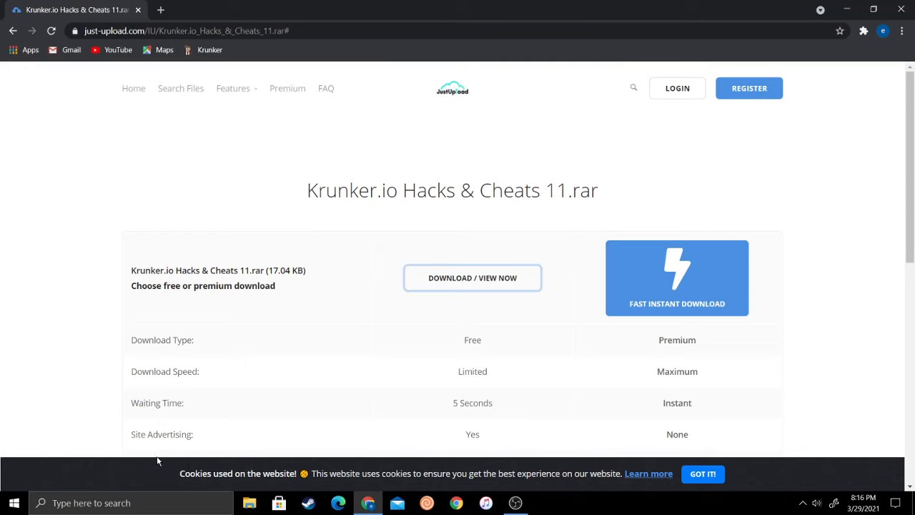
pyautogui.moveTo(150, 474)
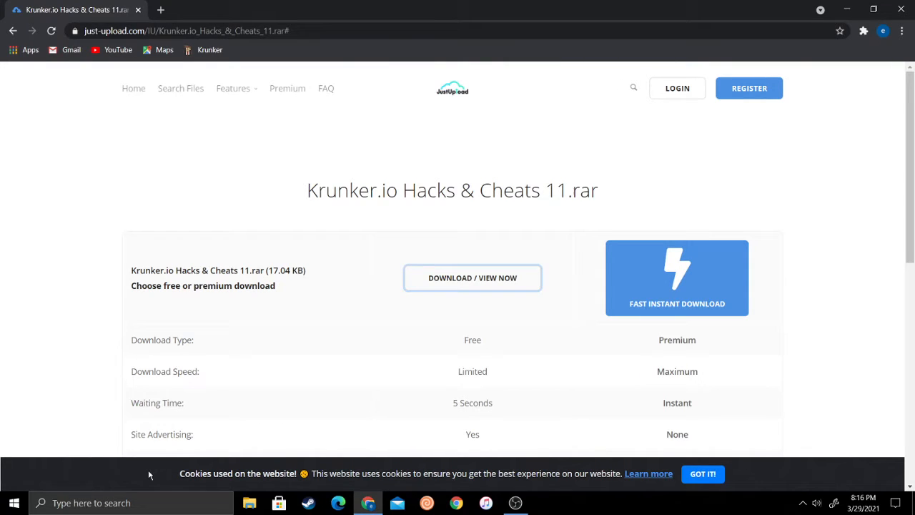
# Browse the Documents folder in File Explorer, then close the window.
pyautogui.click(248, 503)
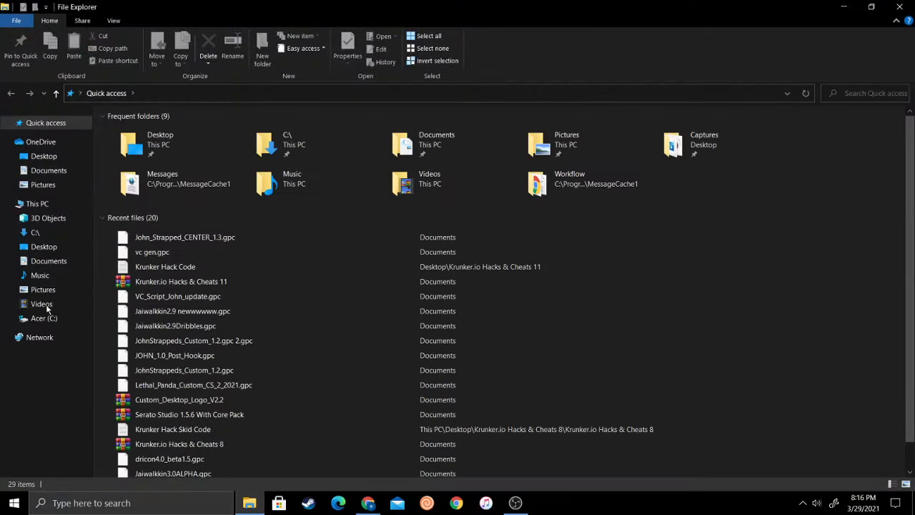
pyautogui.click(49, 170)
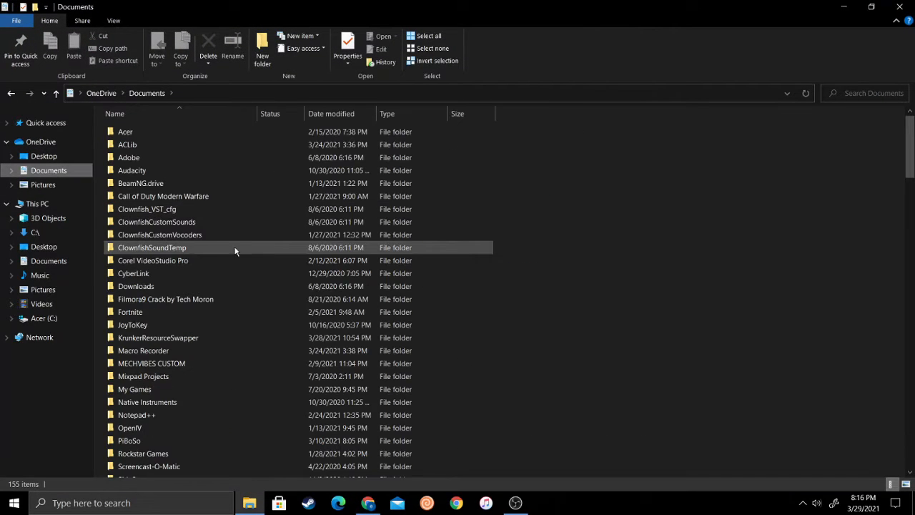
pyautogui.scroll(-3)
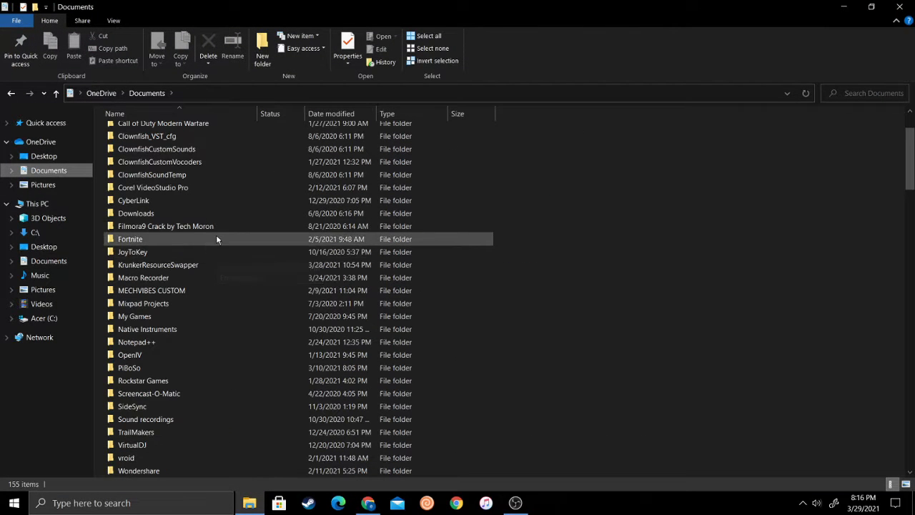
pyautogui.moveTo(175, 277)
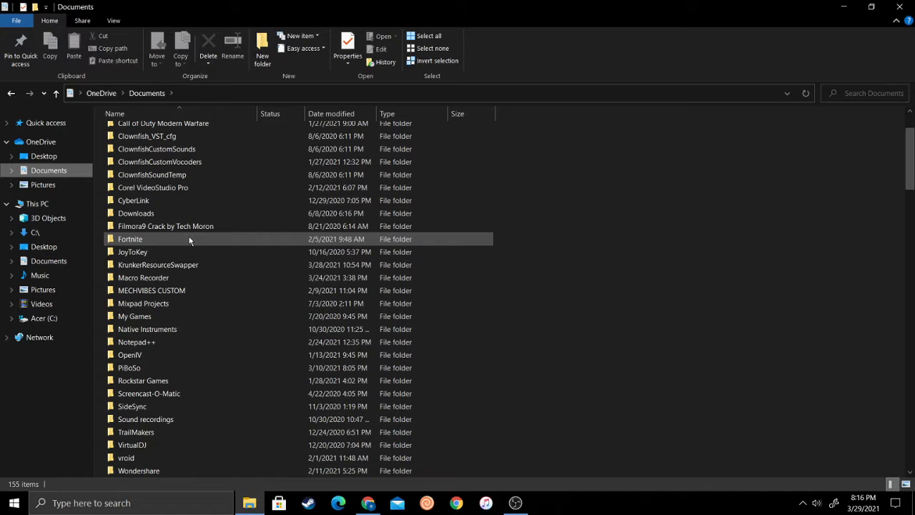
pyautogui.scroll(-3)
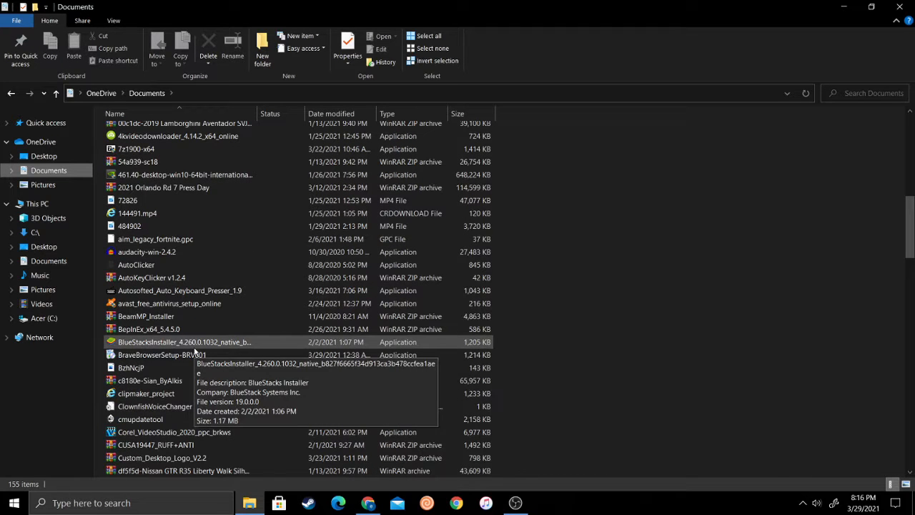
pyautogui.scroll(-3)
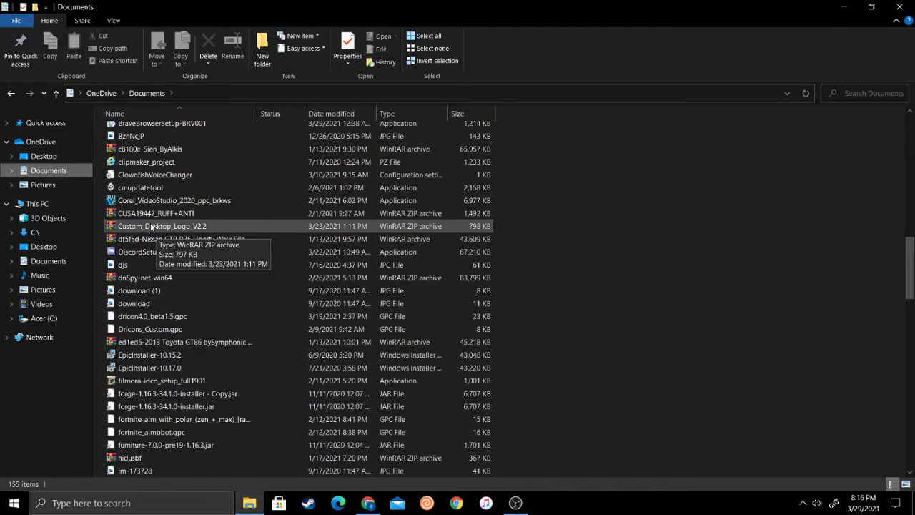
pyautogui.click(163, 226)
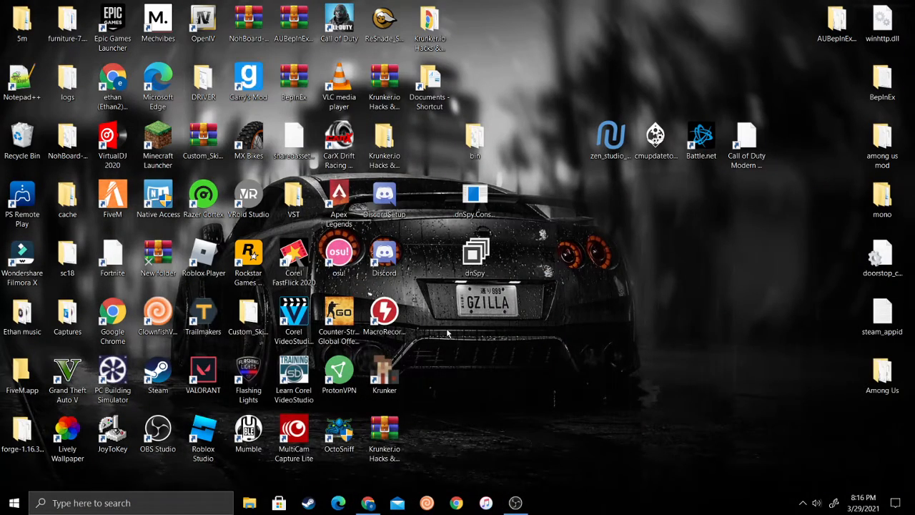
pyautogui.moveTo(429, 401)
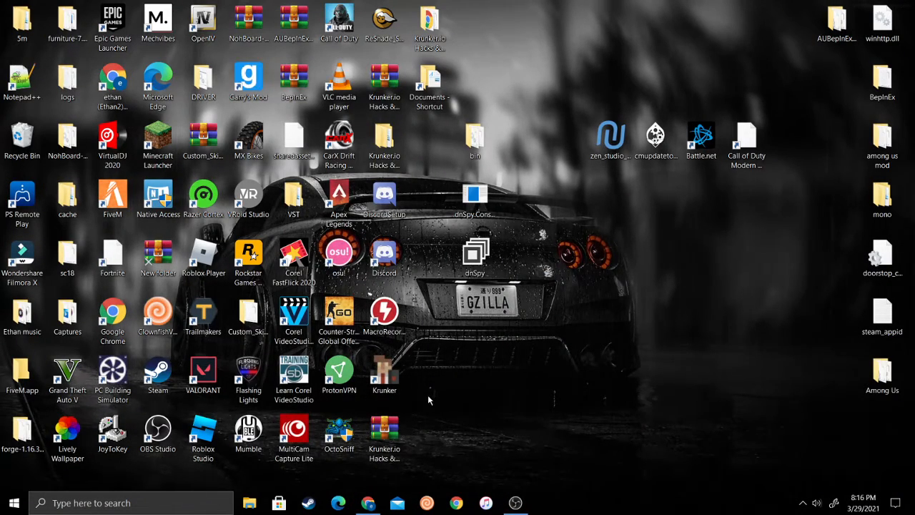
pyautogui.rightClick(384, 429)
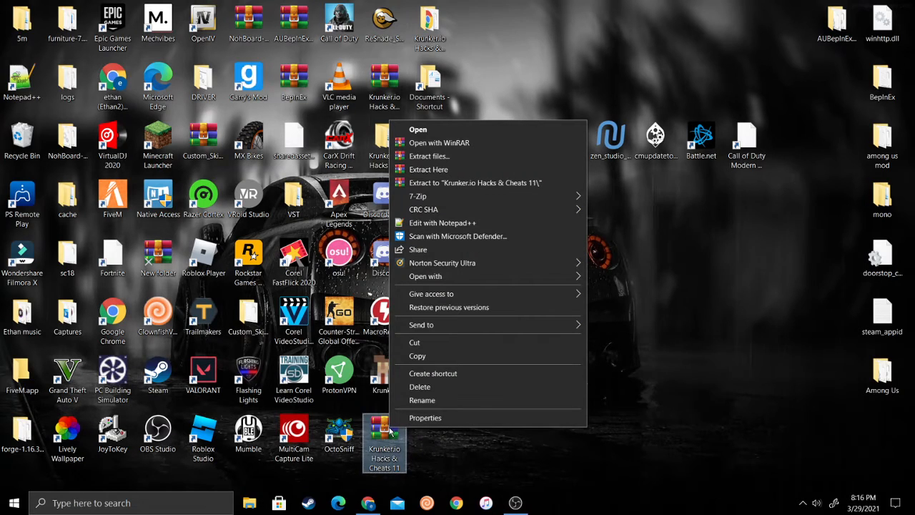
pyautogui.moveTo(422, 196)
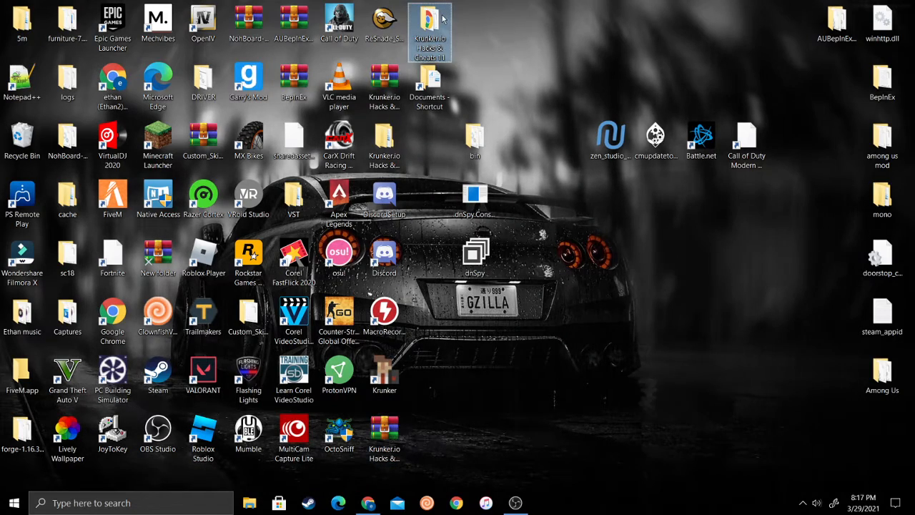
# Open Krunker Hack Code from the Krunker.io Hacks & Cheats 11 folder and select all its text.
pyautogui.doubleClick(429, 21)
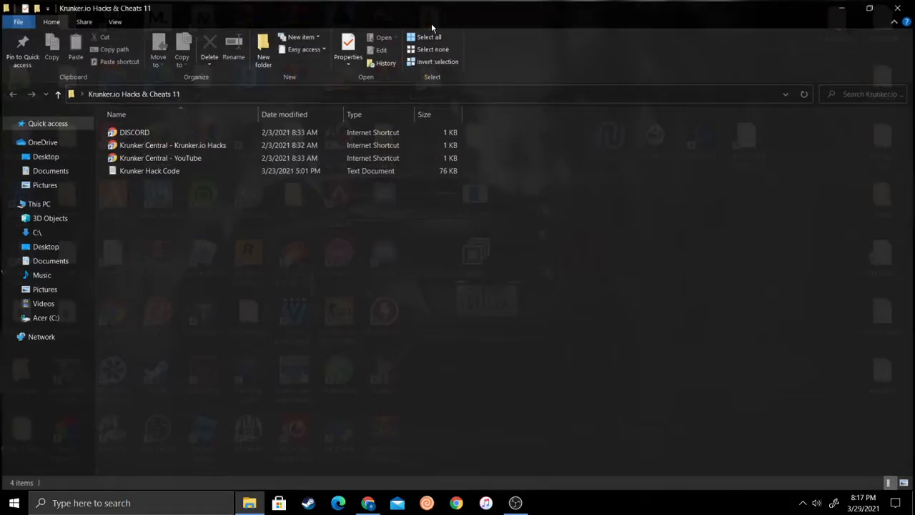
pyautogui.click(148, 170)
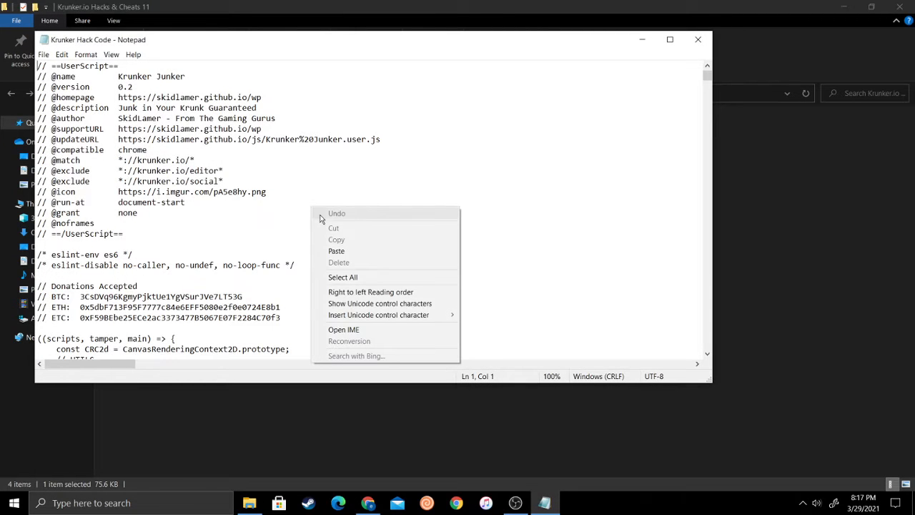
pyautogui.moveTo(350, 277)
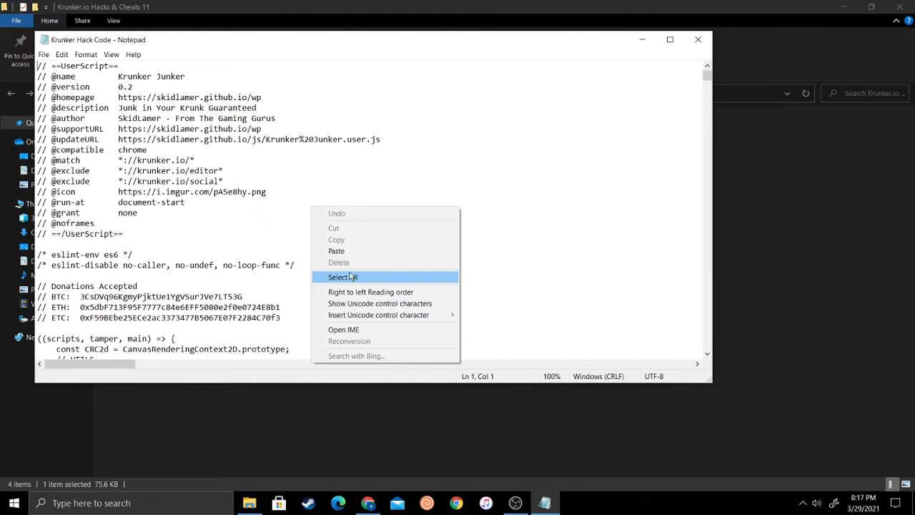
pyautogui.click(341, 276)
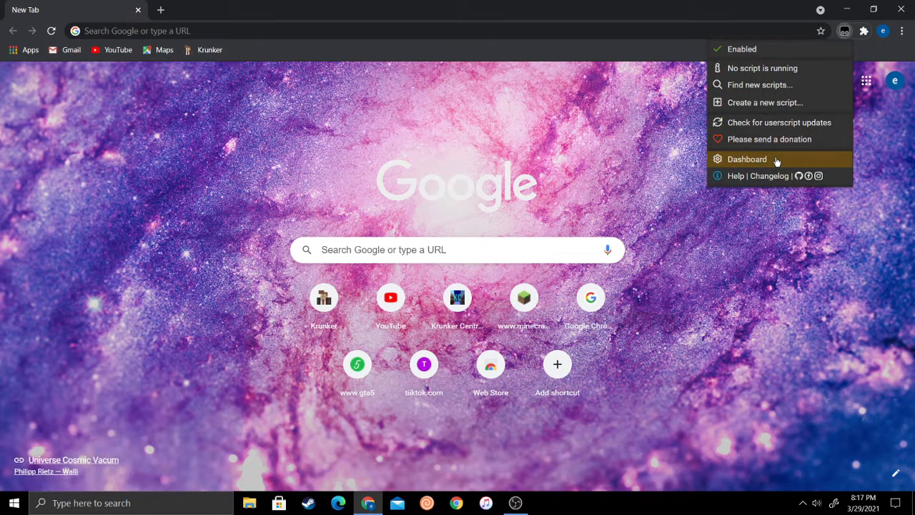
# Check the Tampermonkey dashboard listing Krunker Junker and Krunker SkidFest, then close it.
pyautogui.click(747, 159)
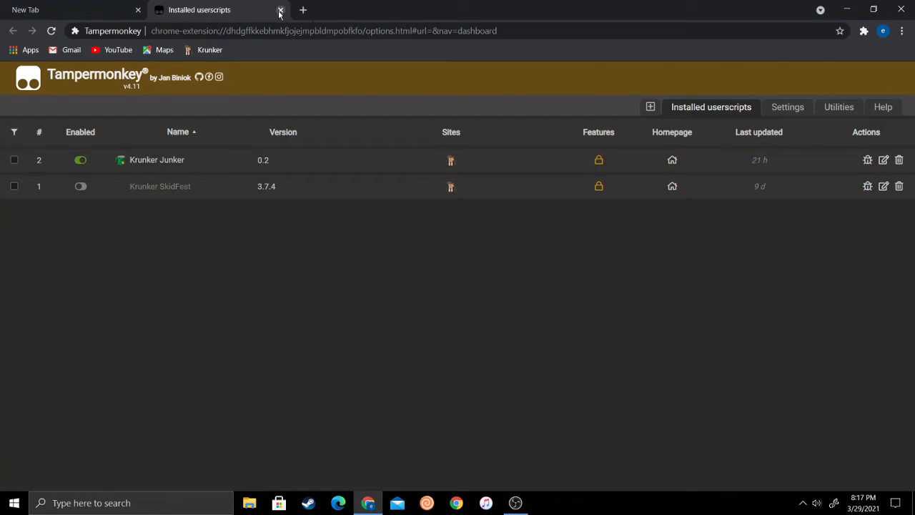
pyautogui.click(281, 9)
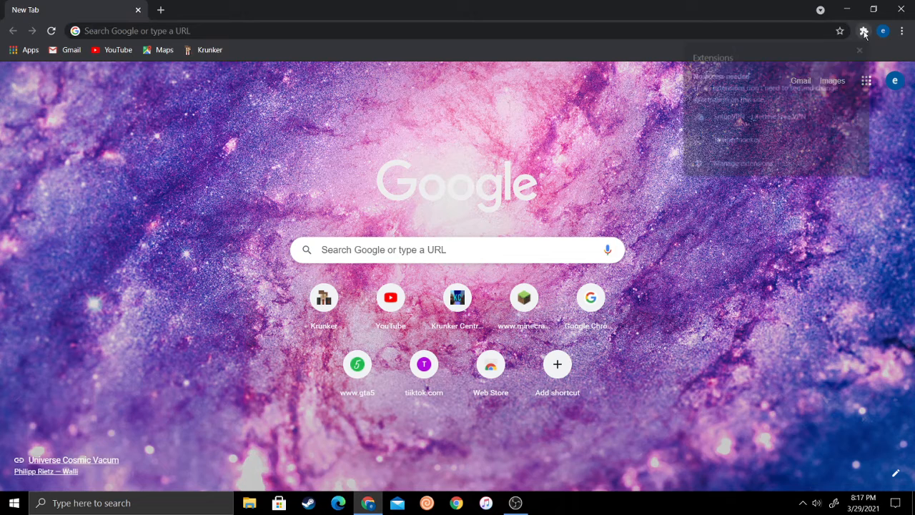
pyautogui.click(844, 31)
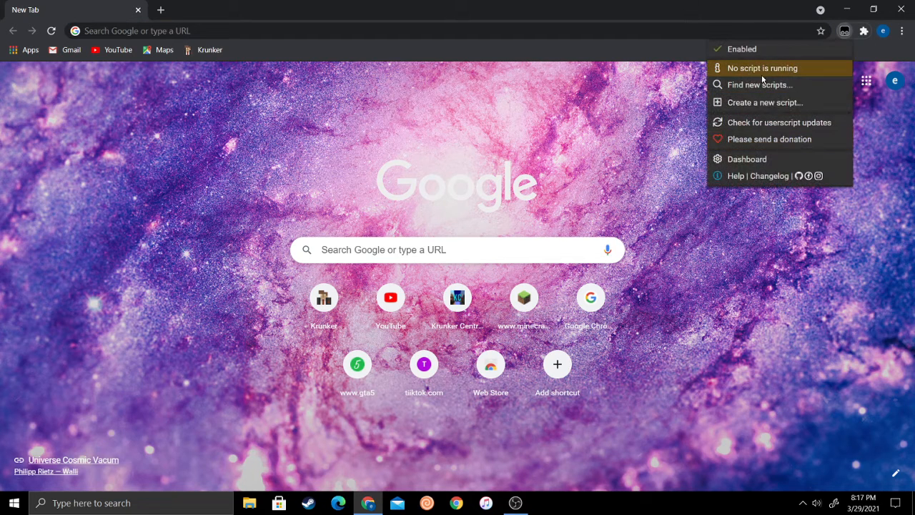
# Create a new userscript and replace its template with the pasted Krunker hack code.
pyautogui.click(766, 102)
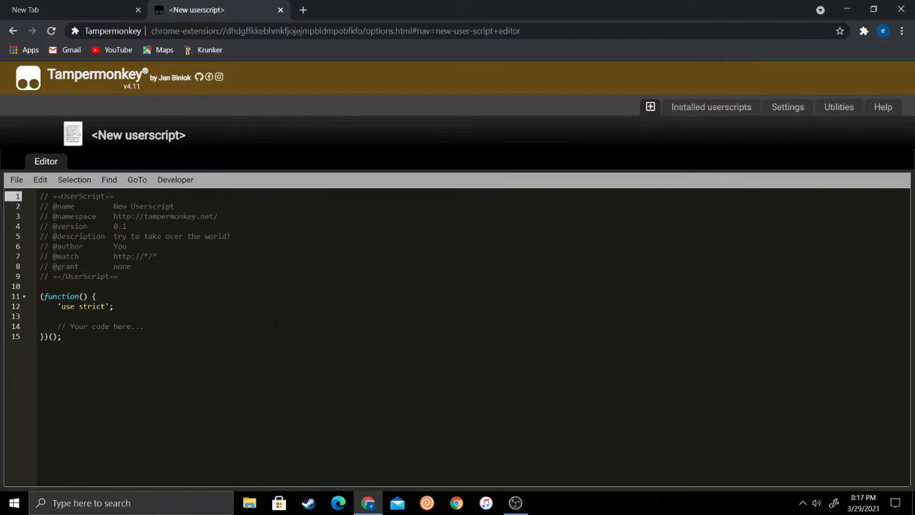
pyautogui.press('ctrl+a')
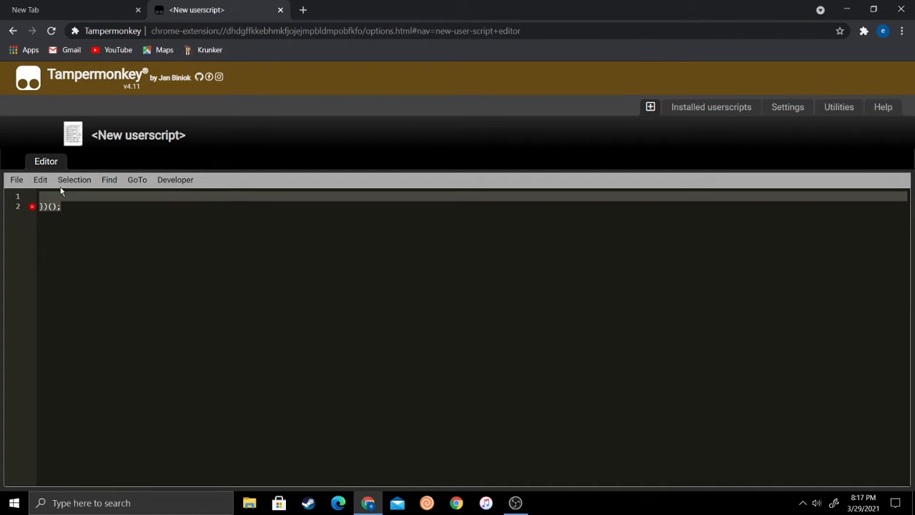
pyautogui.rightClick(57, 197)
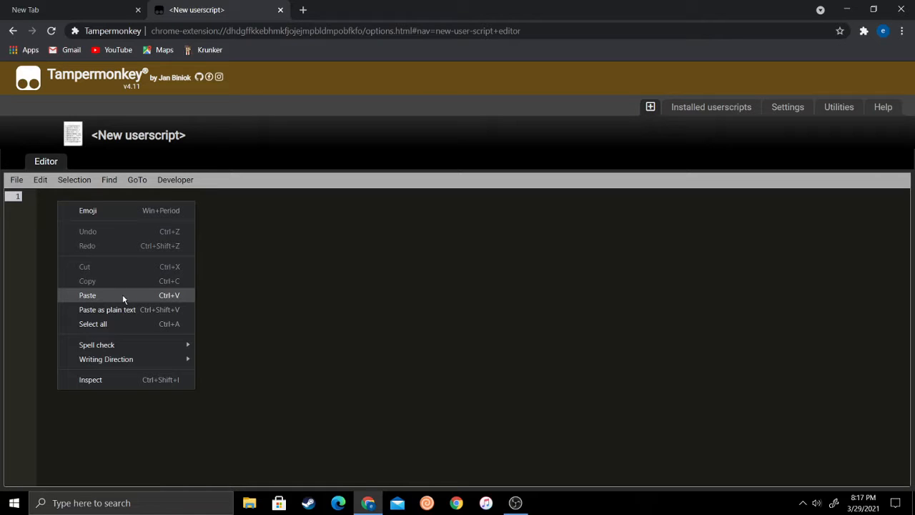
pyautogui.click(87, 295)
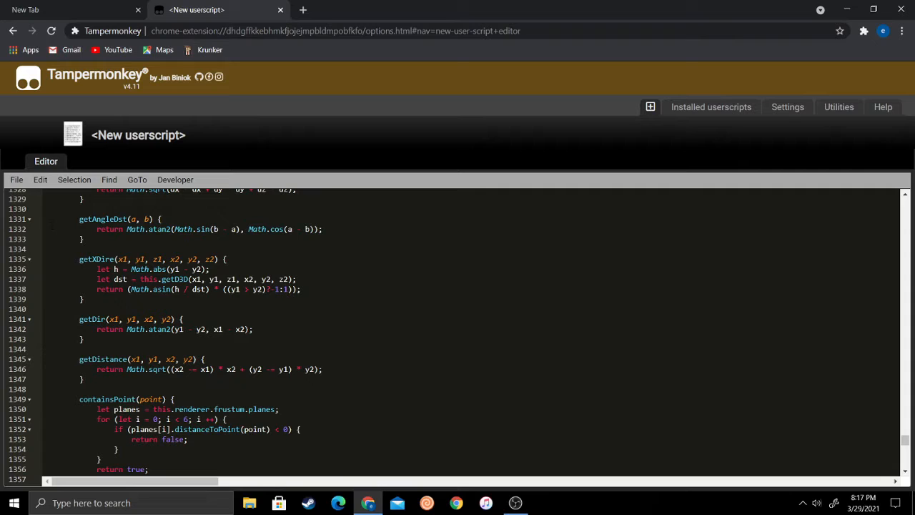
pyautogui.click(15, 179)
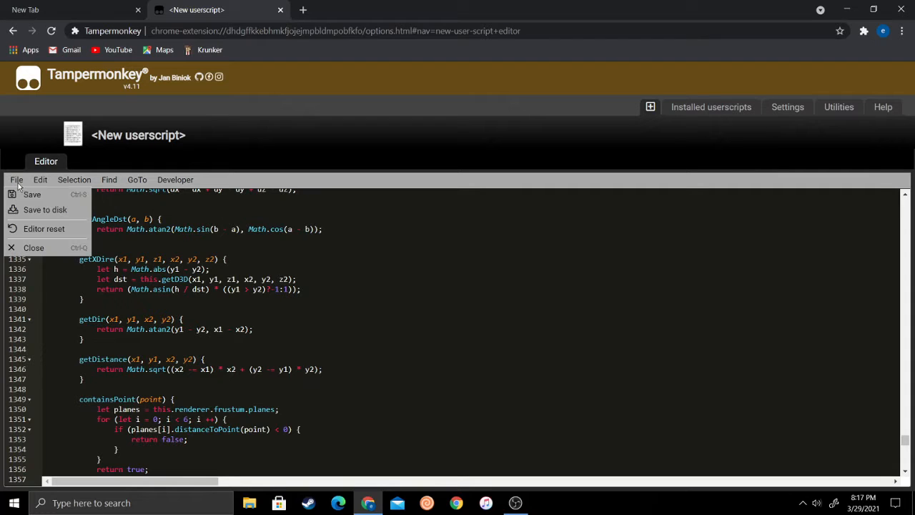
pyautogui.moveTo(32, 194)
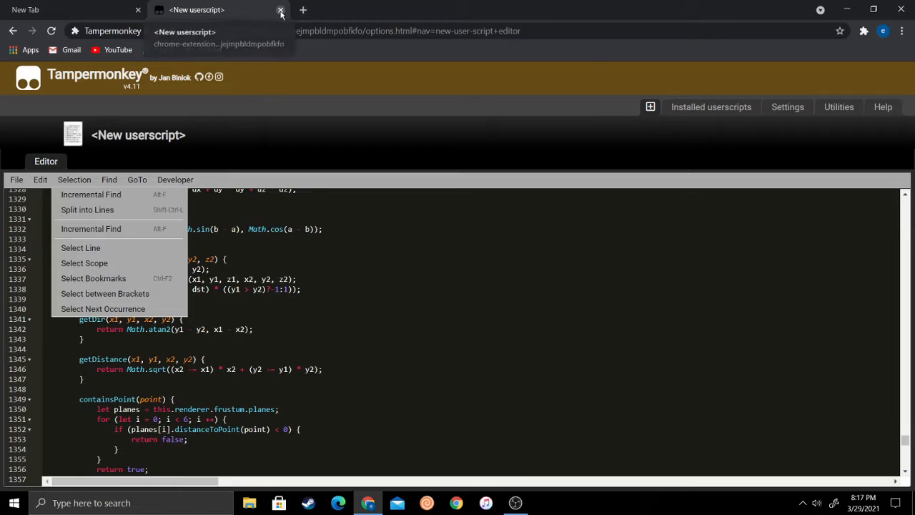
# Close the script editor tab and open Tampermonkey's installed-userscripts dashboard.
pyautogui.click(280, 10)
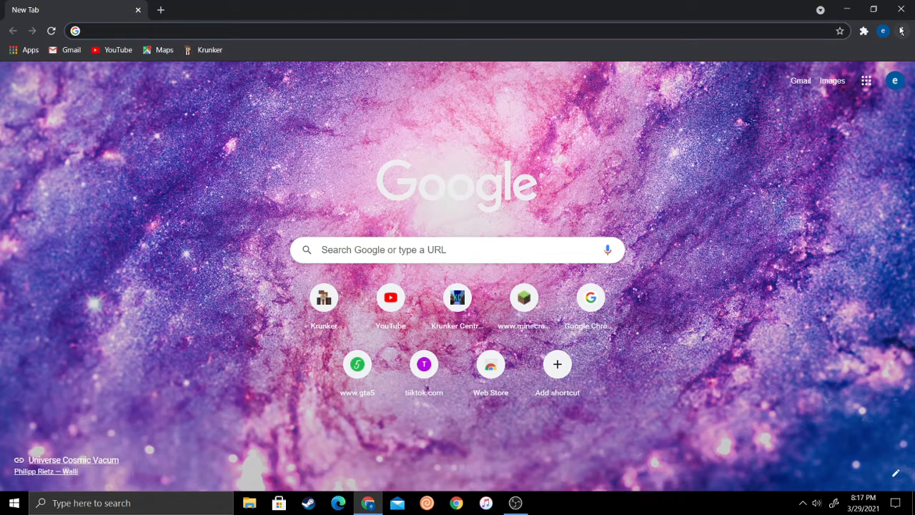
pyautogui.click(843, 30)
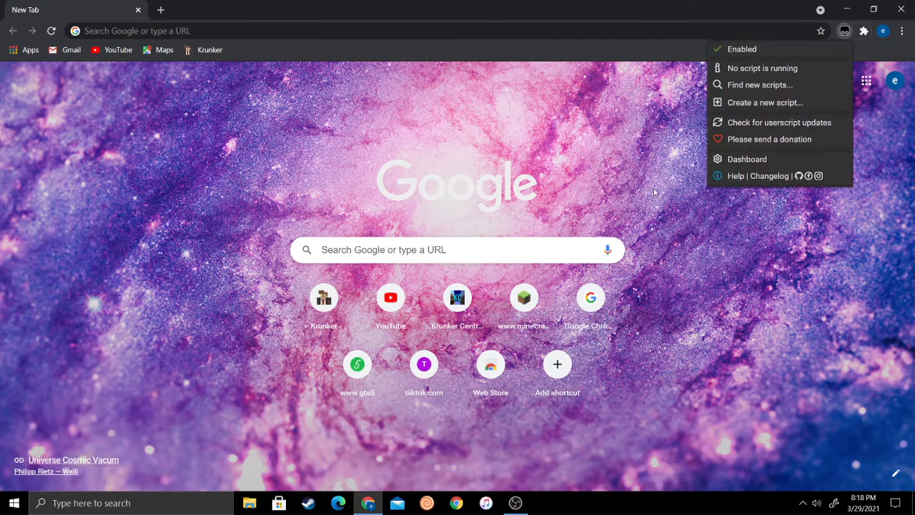
pyautogui.click(747, 158)
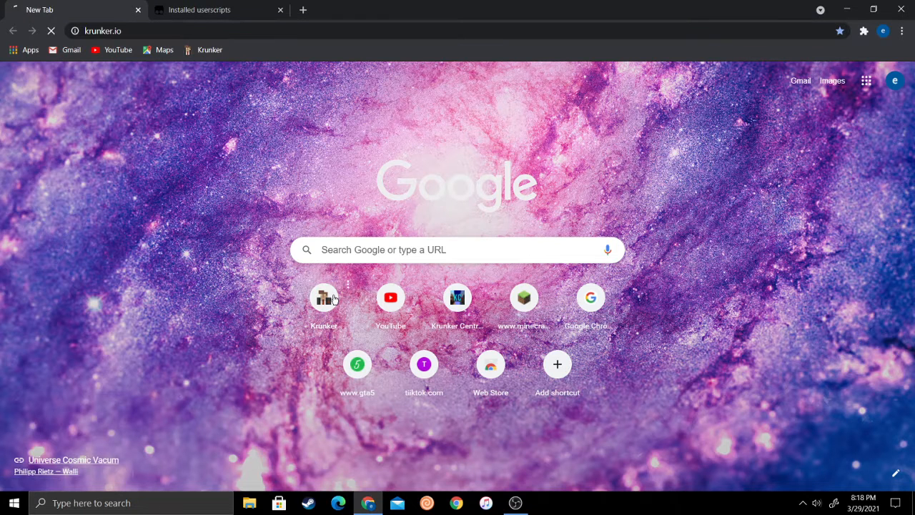
# Load Krunker.io, show the hack's Render settings, and enter 'sub' 'Ethxn' as billboard text.
pyautogui.click(218, 10)
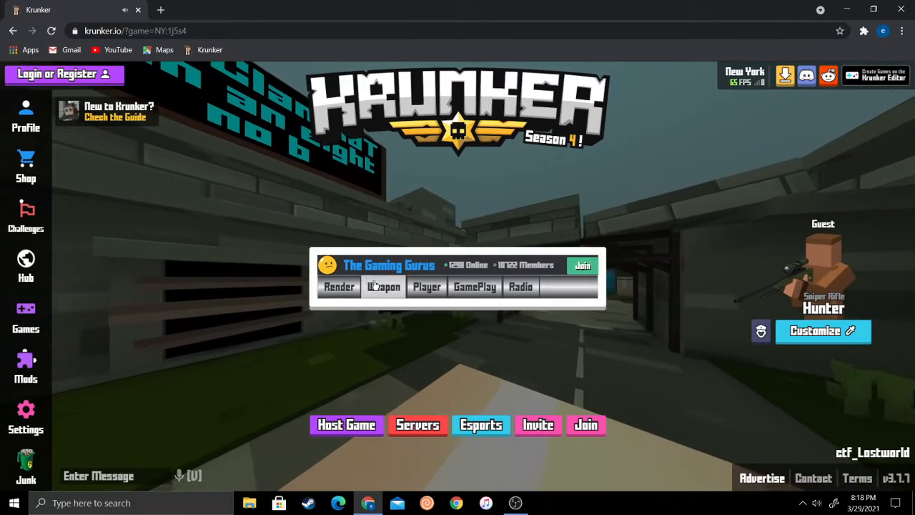
pyautogui.click(339, 286)
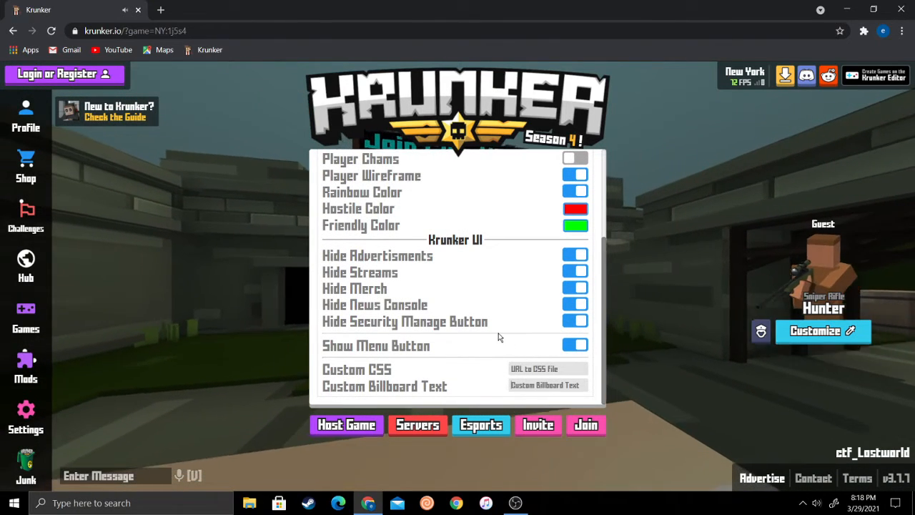
pyautogui.write('sub to SNM-')
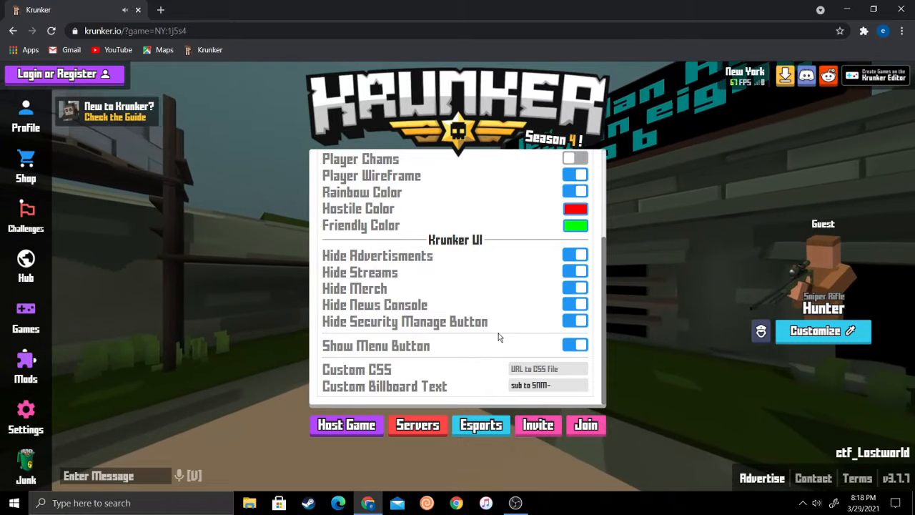
pyautogui.write('Ethxn')
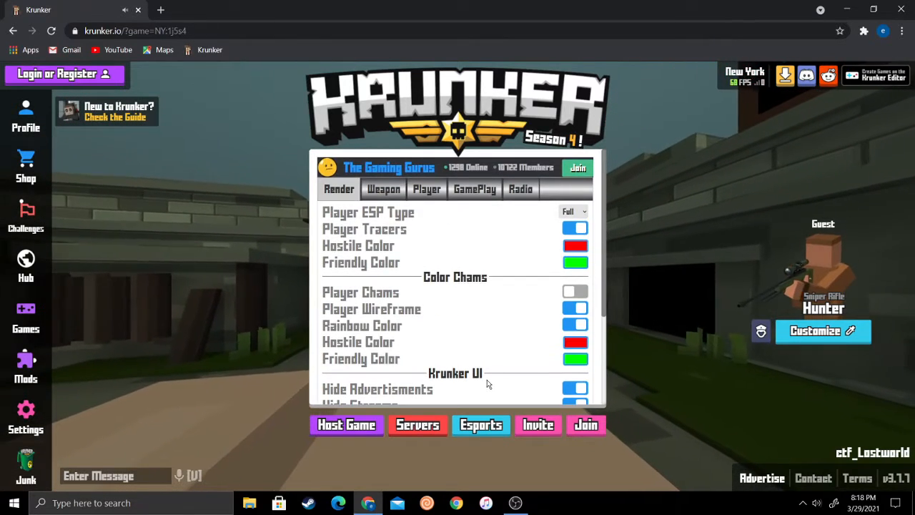
# In the hack's Weapon tab, open Auto Aim Type to choose Legit Aim Assist.
pyautogui.click(383, 189)
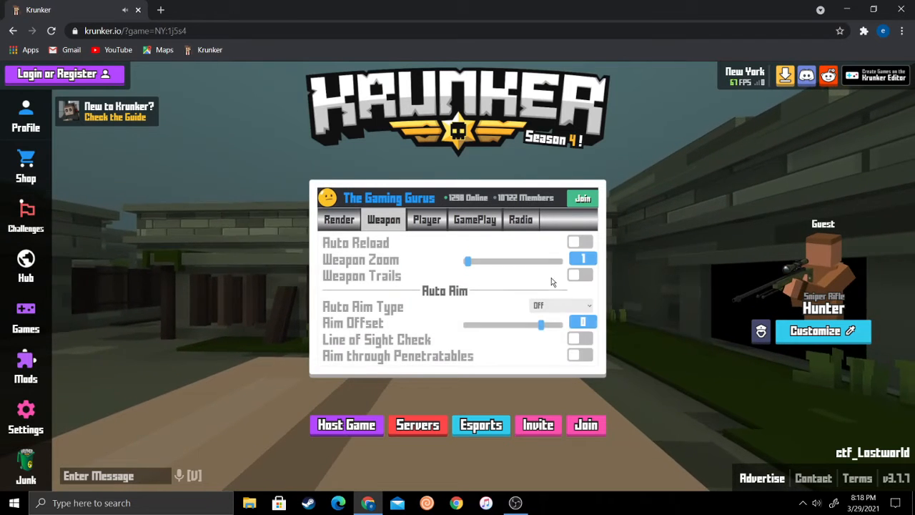
pyautogui.click(562, 306)
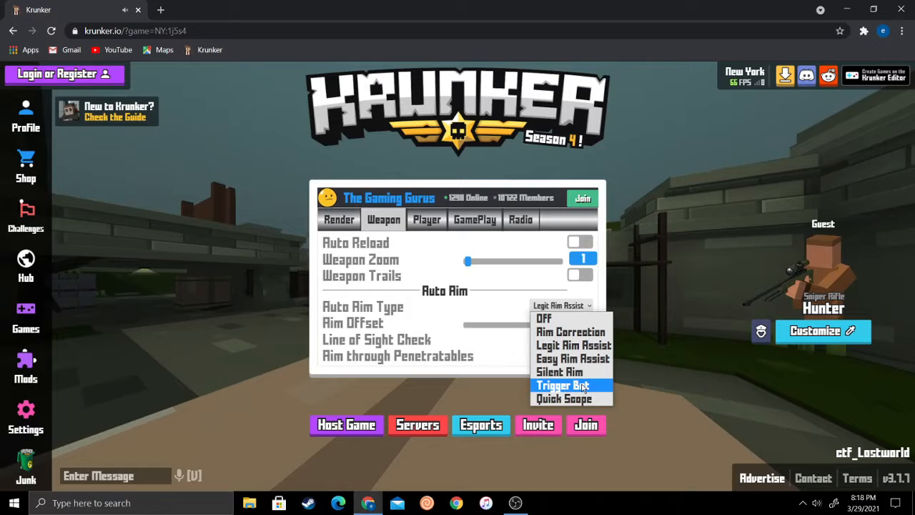
pyautogui.moveTo(563, 398)
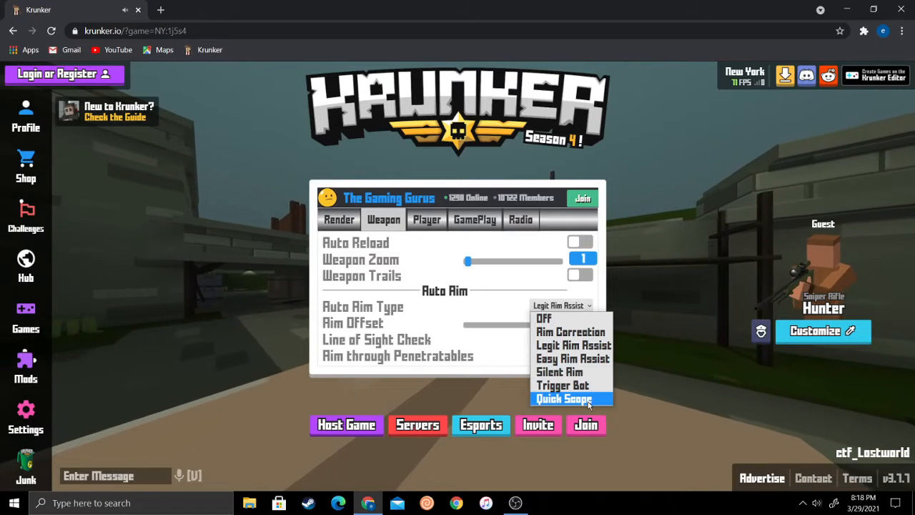
pyautogui.moveTo(571, 358)
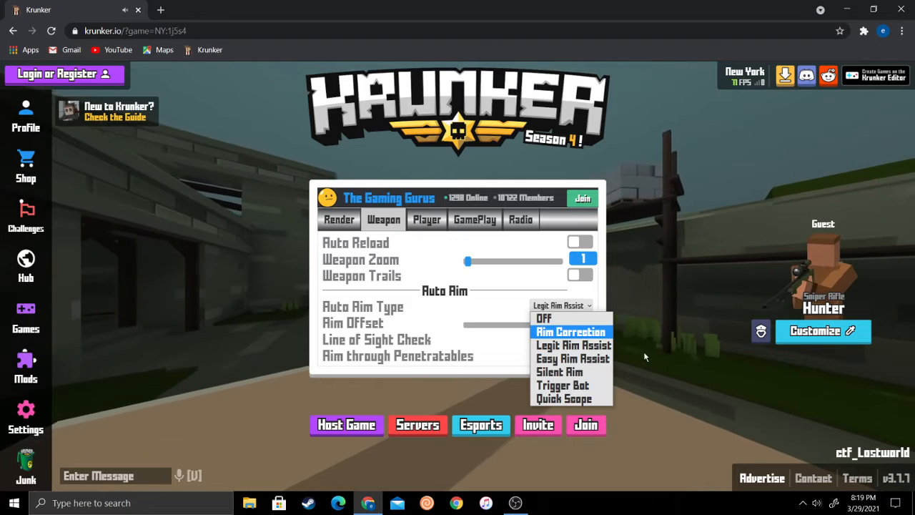
pyautogui.moveTo(573, 358)
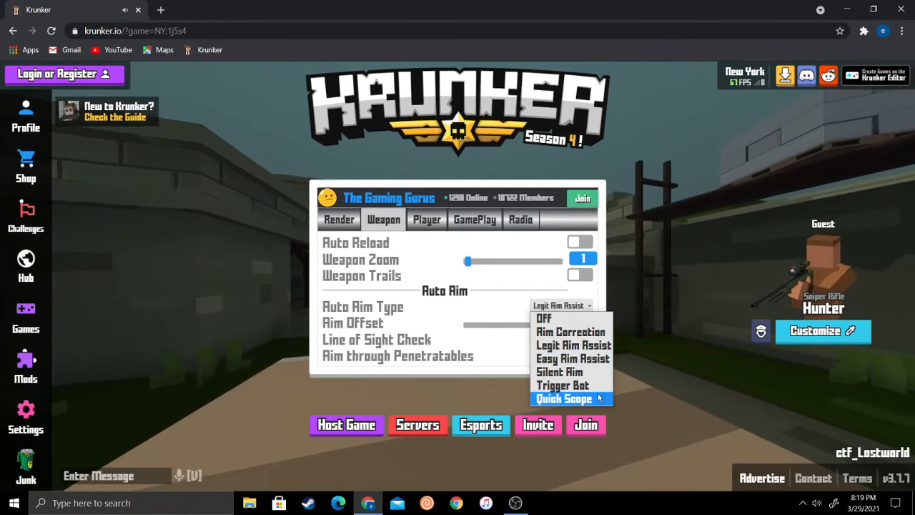
pyautogui.moveTo(564, 385)
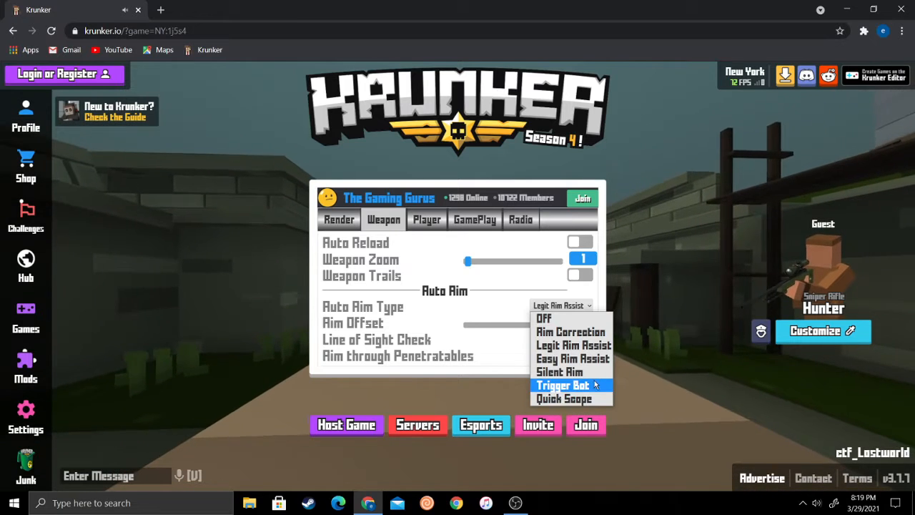
pyautogui.moveTo(564, 398)
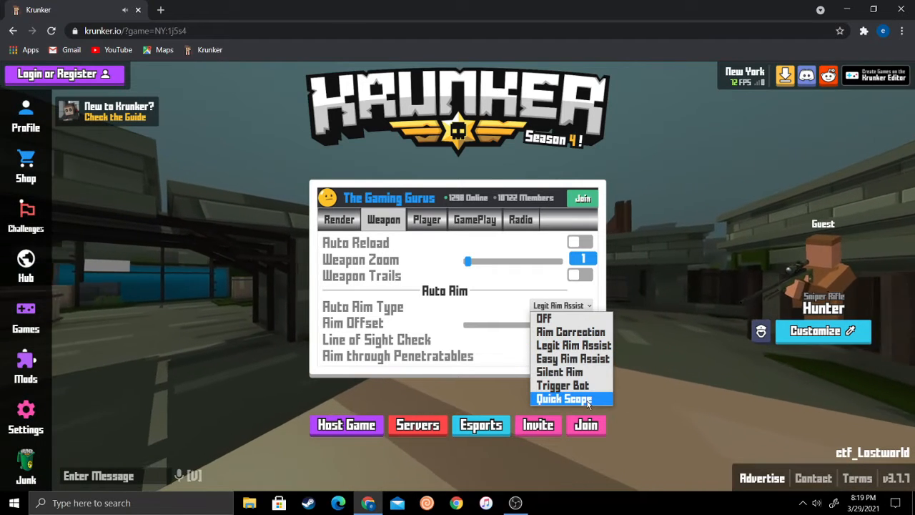
pyautogui.moveTo(564, 385)
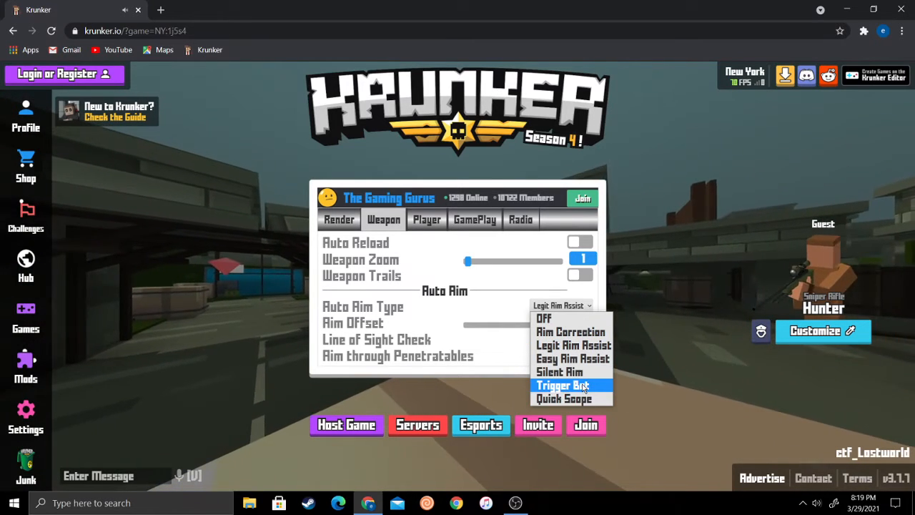
pyautogui.moveTo(560, 372)
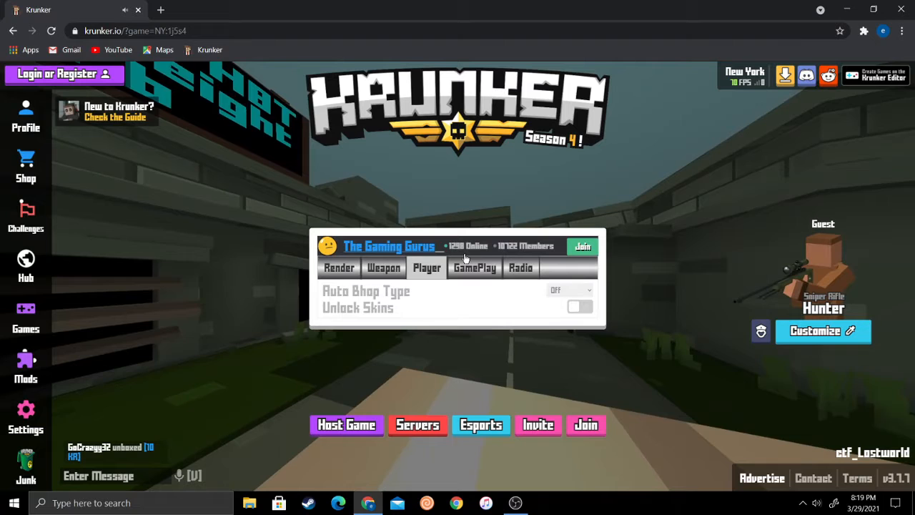
# Browse the hack's GamePlay and Radio settings tabs before closing the menu.
pyautogui.click(474, 268)
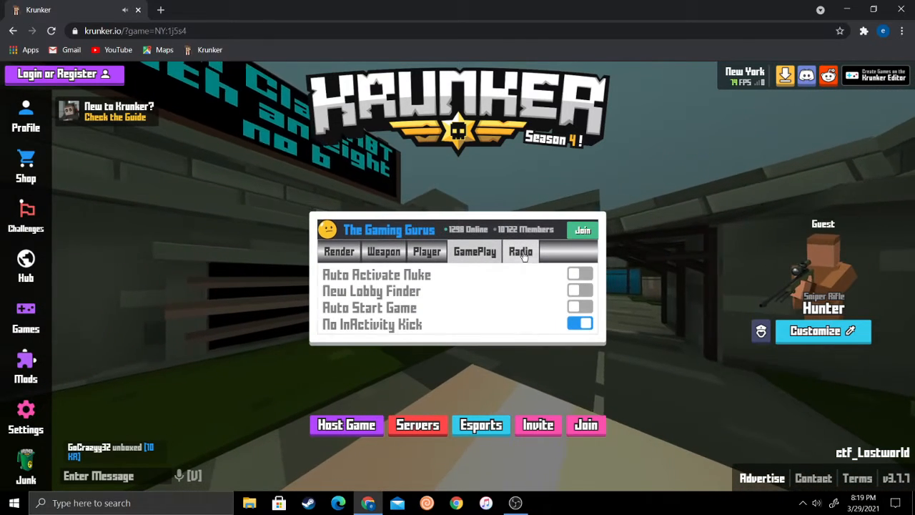
pyautogui.click(521, 251)
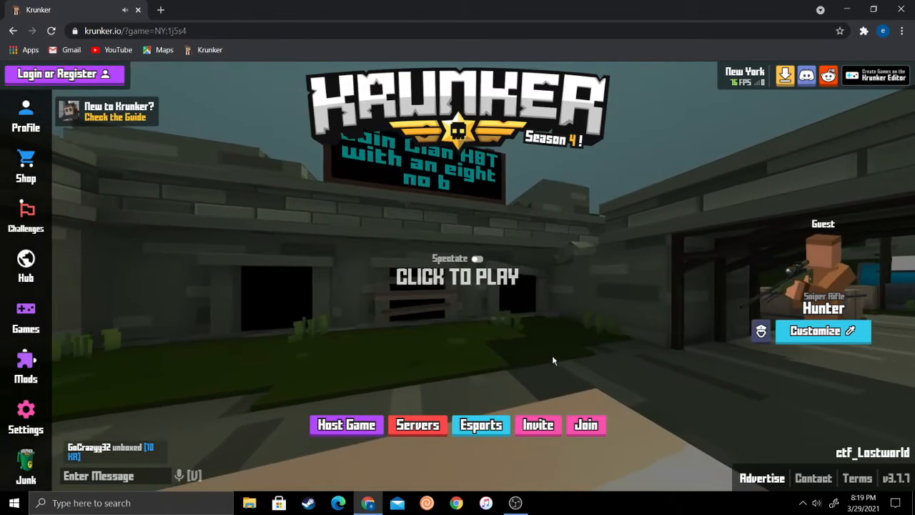
# Start playing and rejoin the match, with ESP labels showing other players' names and health.
pyautogui.click(457, 276)
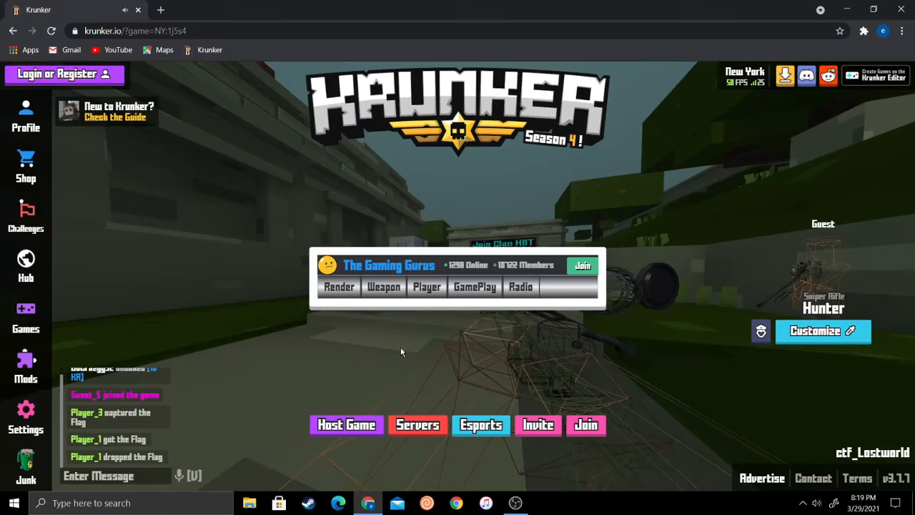
pyautogui.click(384, 285)
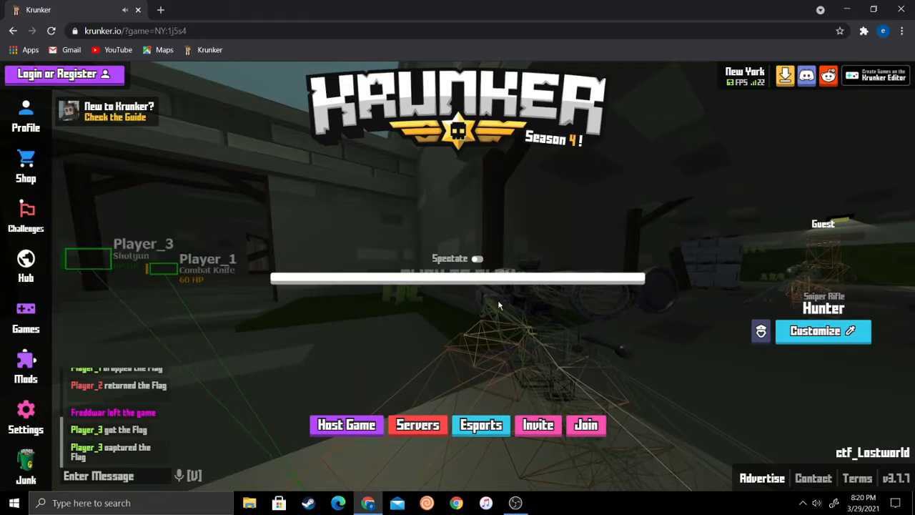
# Quick-join a Free For All server, then find a new game after it reports full.
pyautogui.click(418, 425)
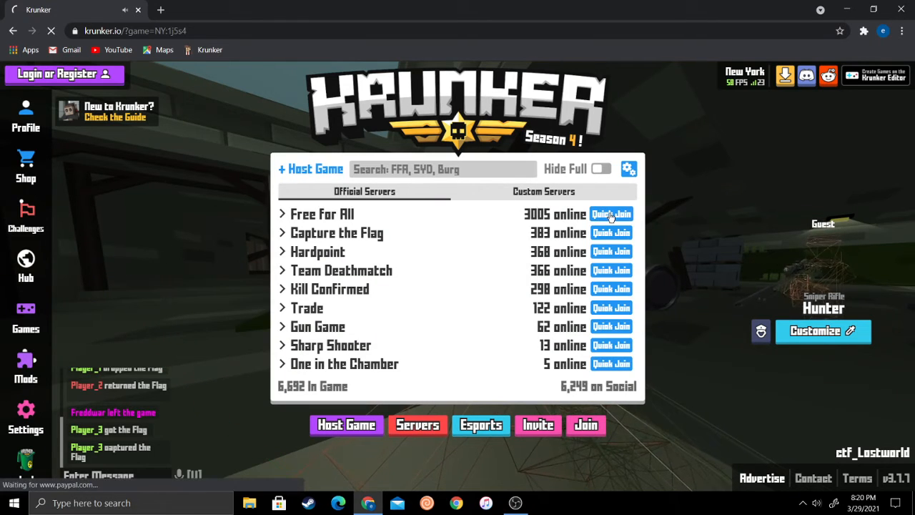
pyautogui.click(610, 214)
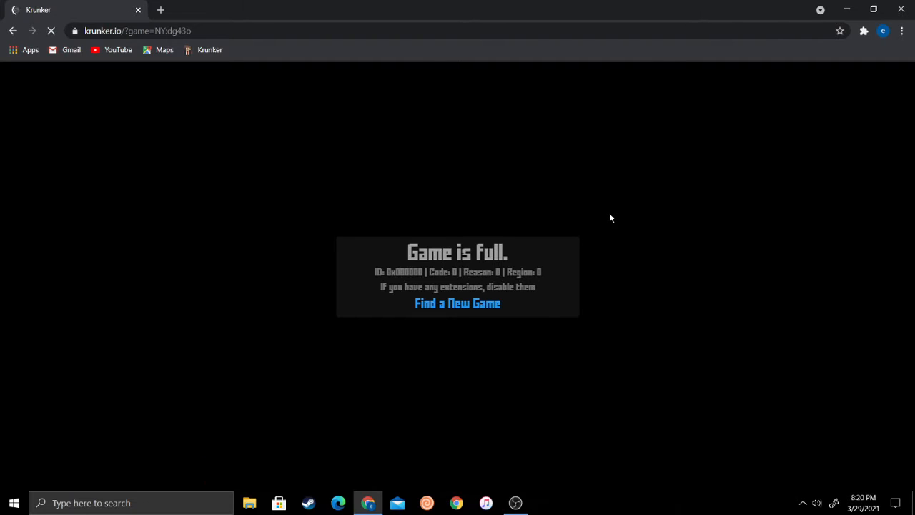
pyautogui.moveTo(457, 303)
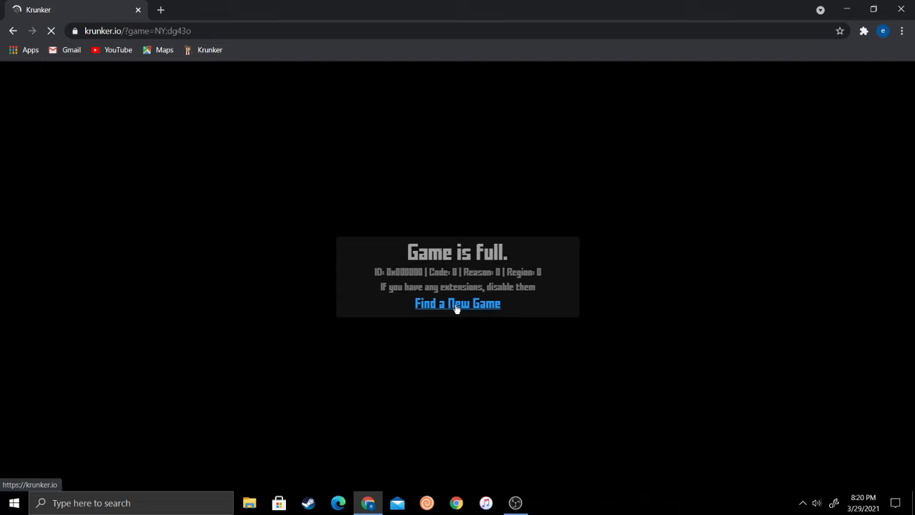
pyautogui.click(457, 303)
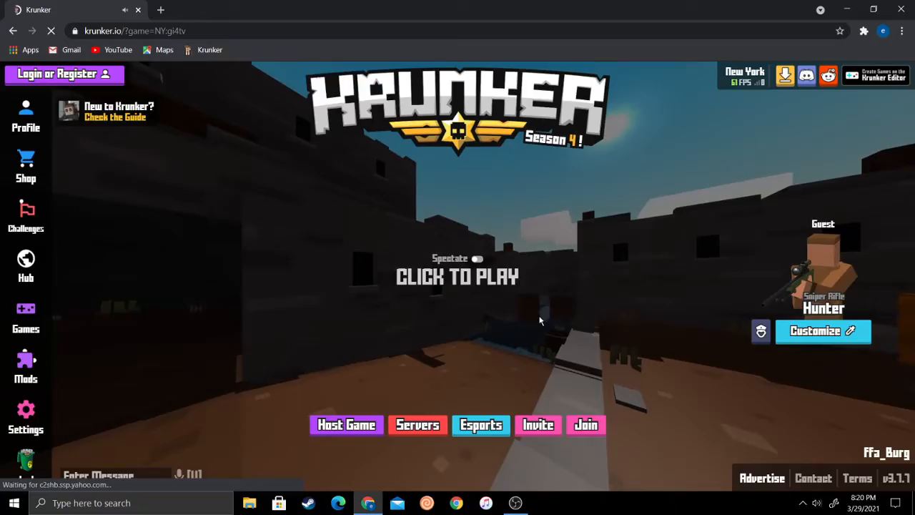
# Play the Freight Free For All round with ESP tracers, then pause back to the lobby.
pyautogui.click(457, 277)
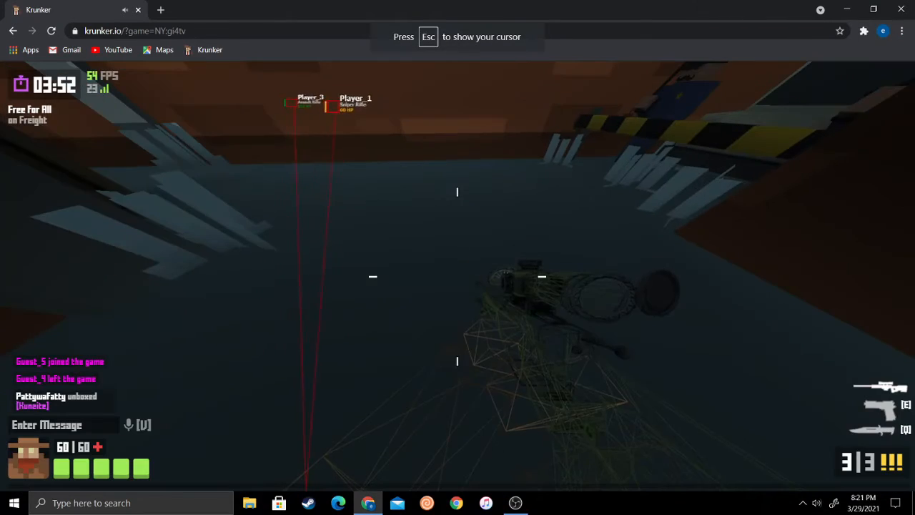
pyautogui.press('Escape')
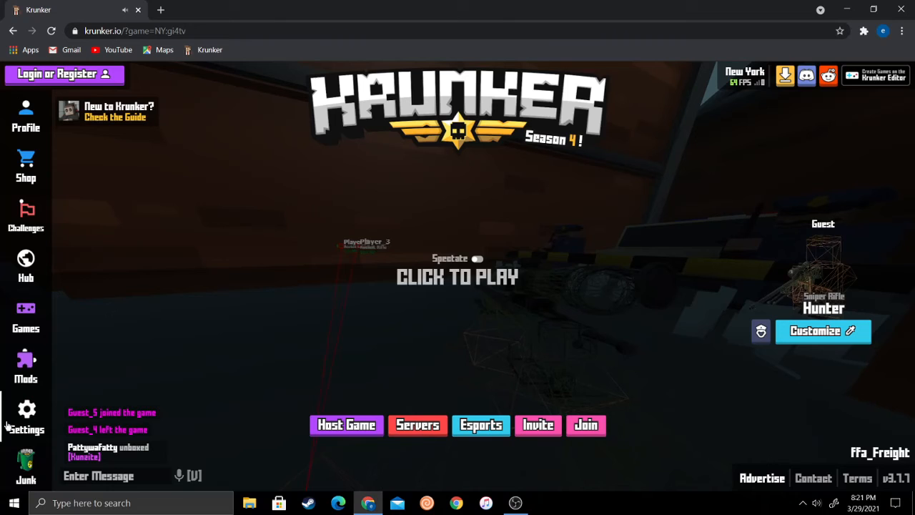